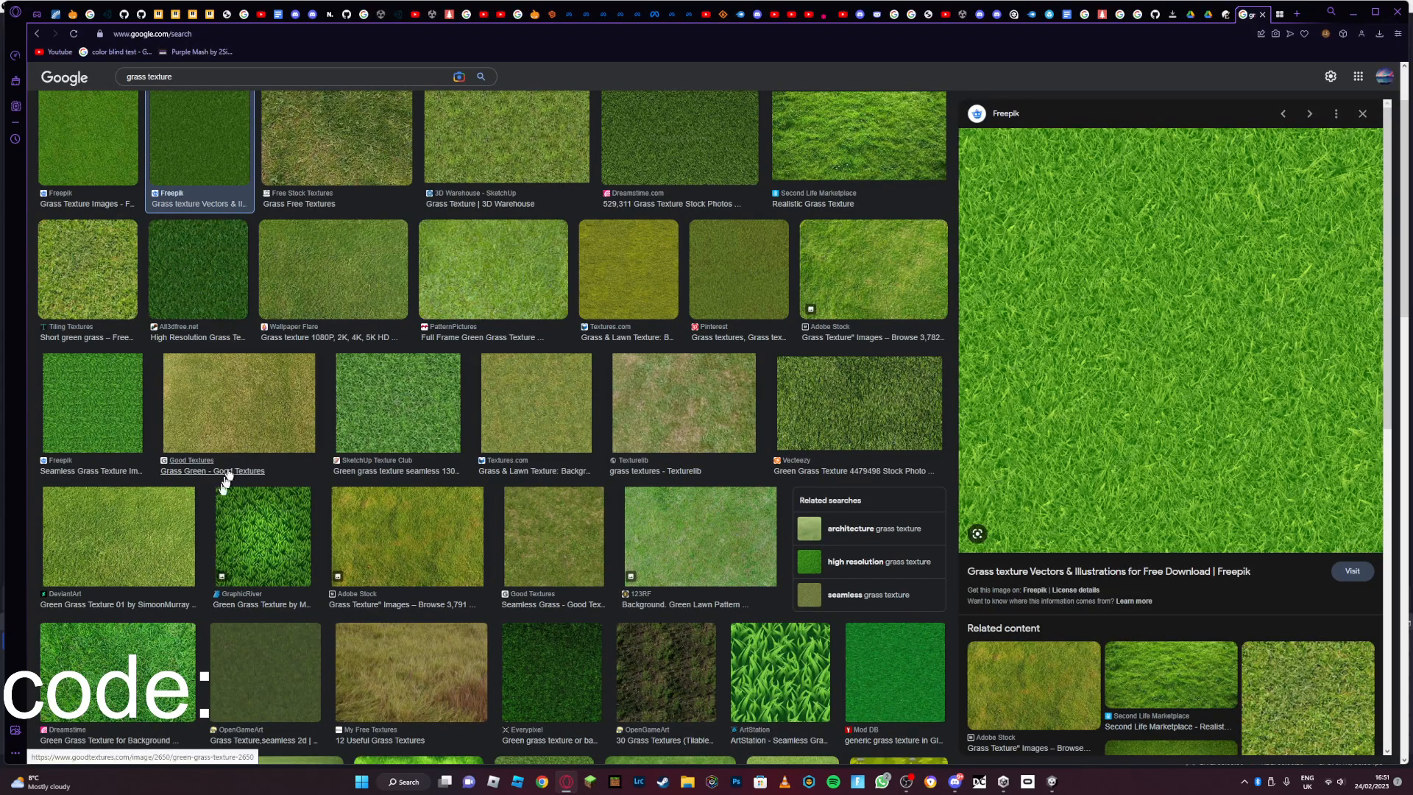
Scroll the results to reach the enlarged Freepik grass texture preview.
scroll(down, 3)
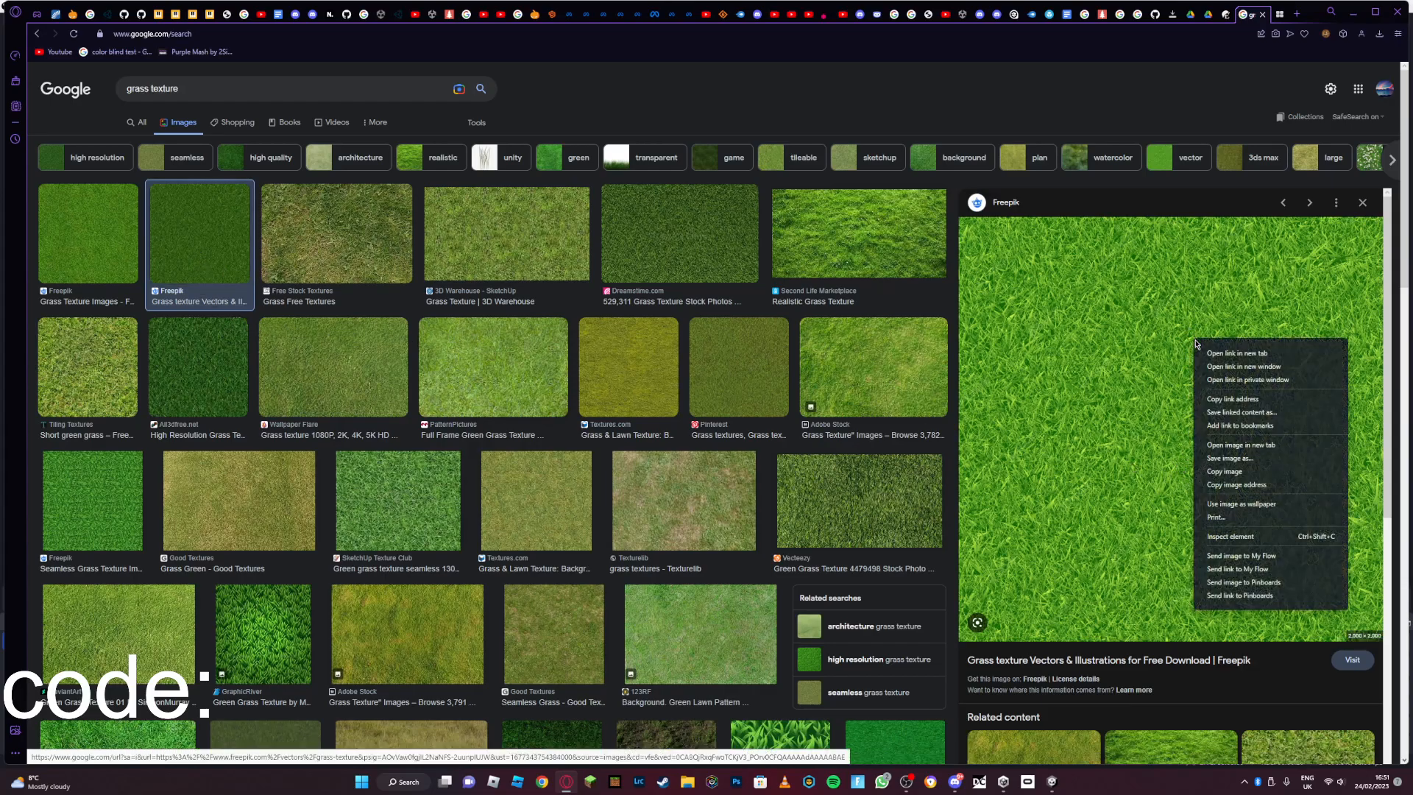
Save the Freepik grass texture to Downloads with a jpg extension instead of avif.
click(1228, 457)
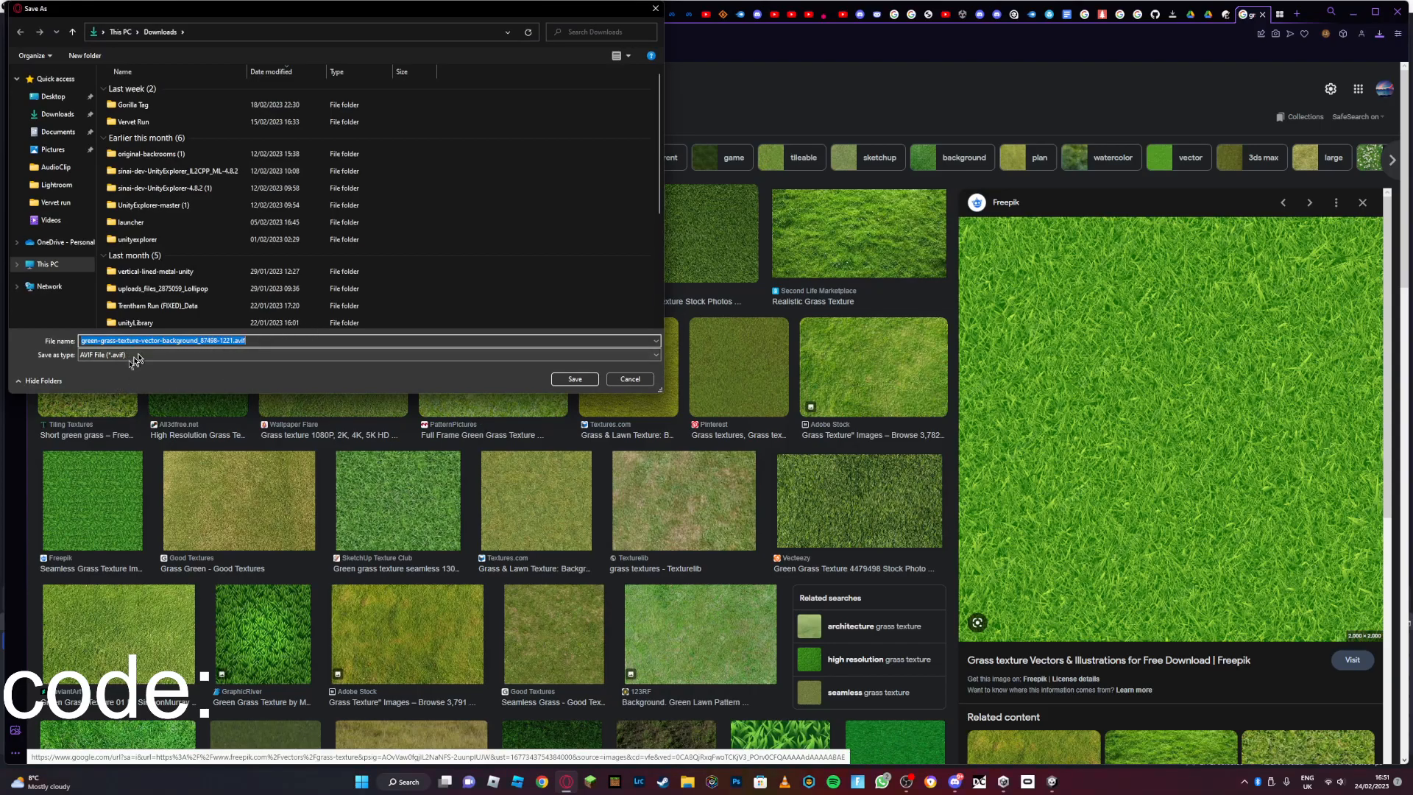
click(369, 354)
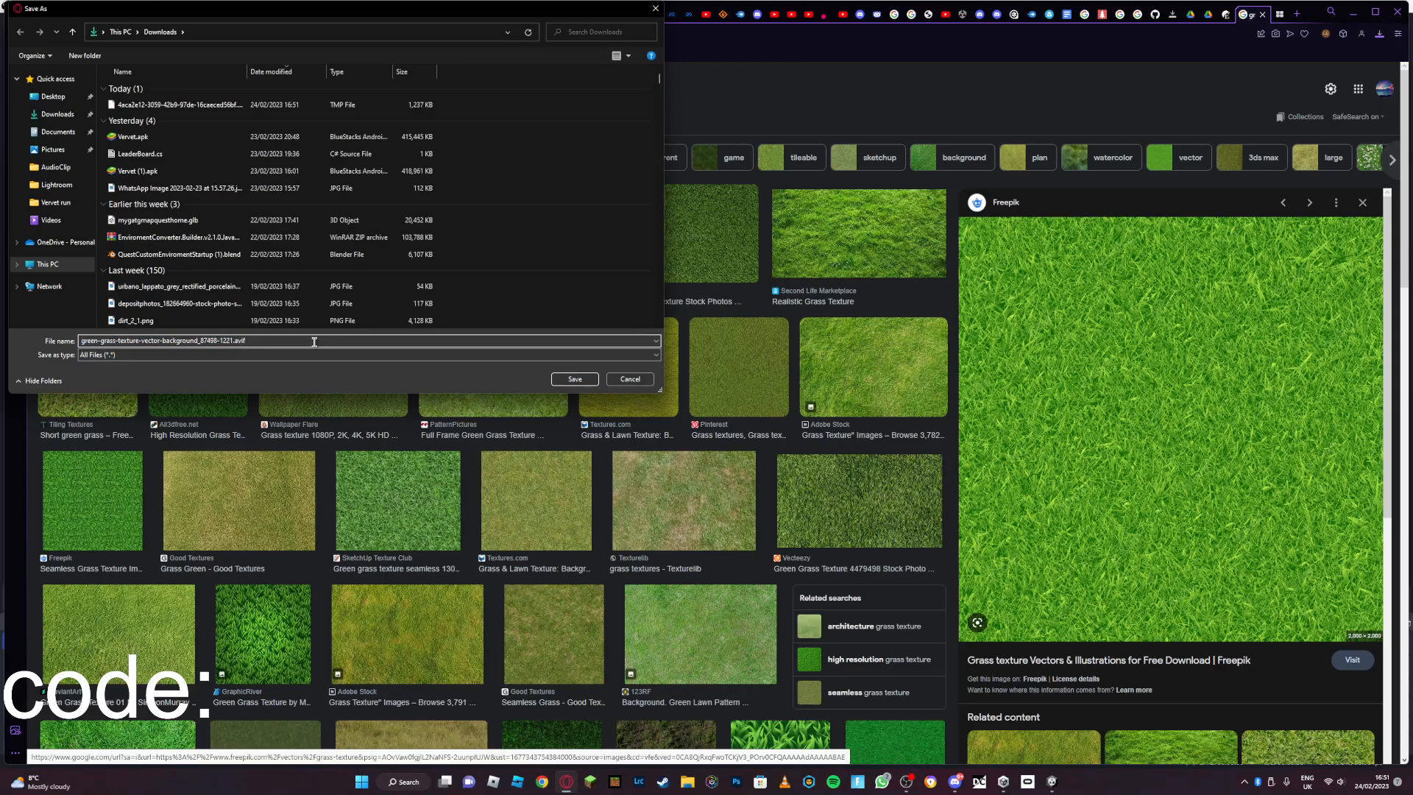
key(Backspace)
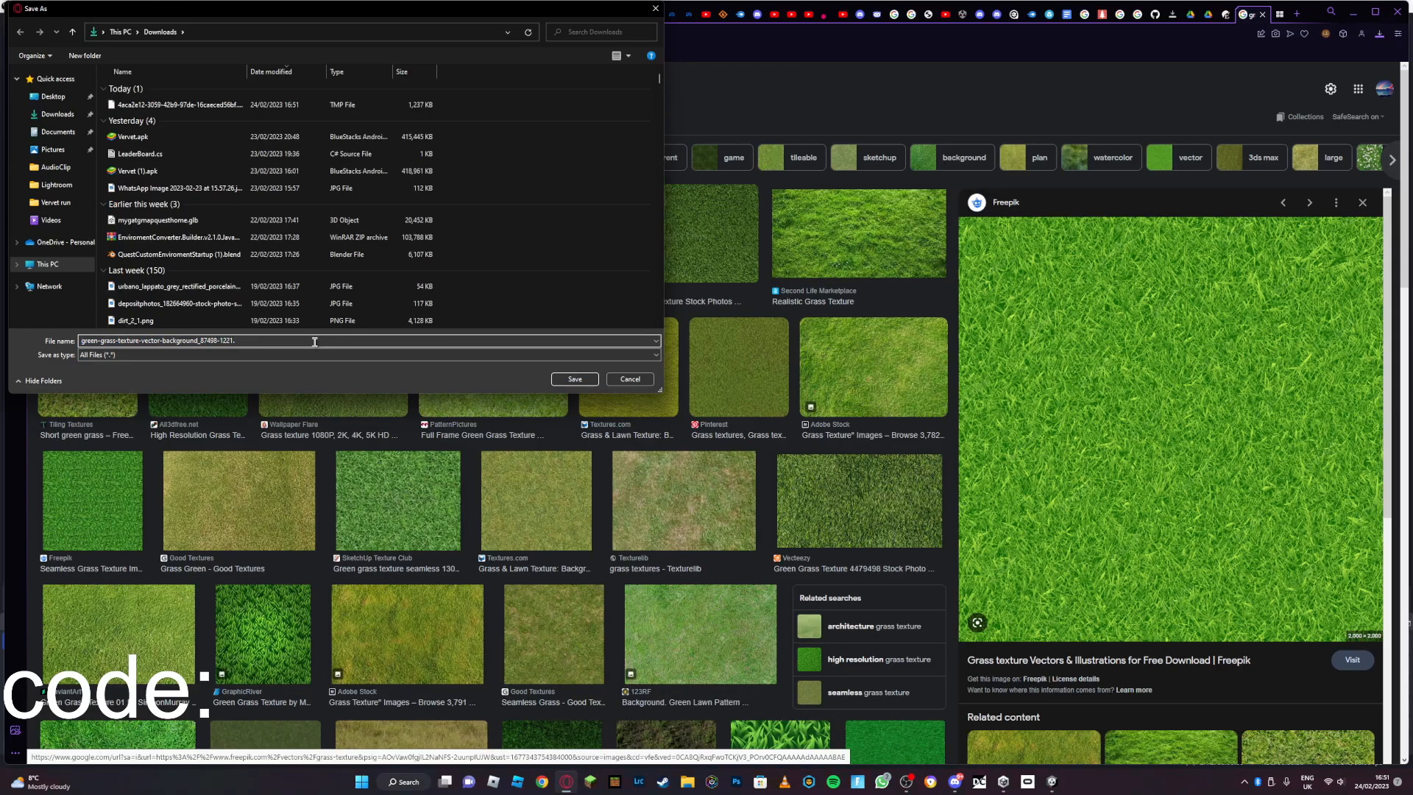
text(jpg)
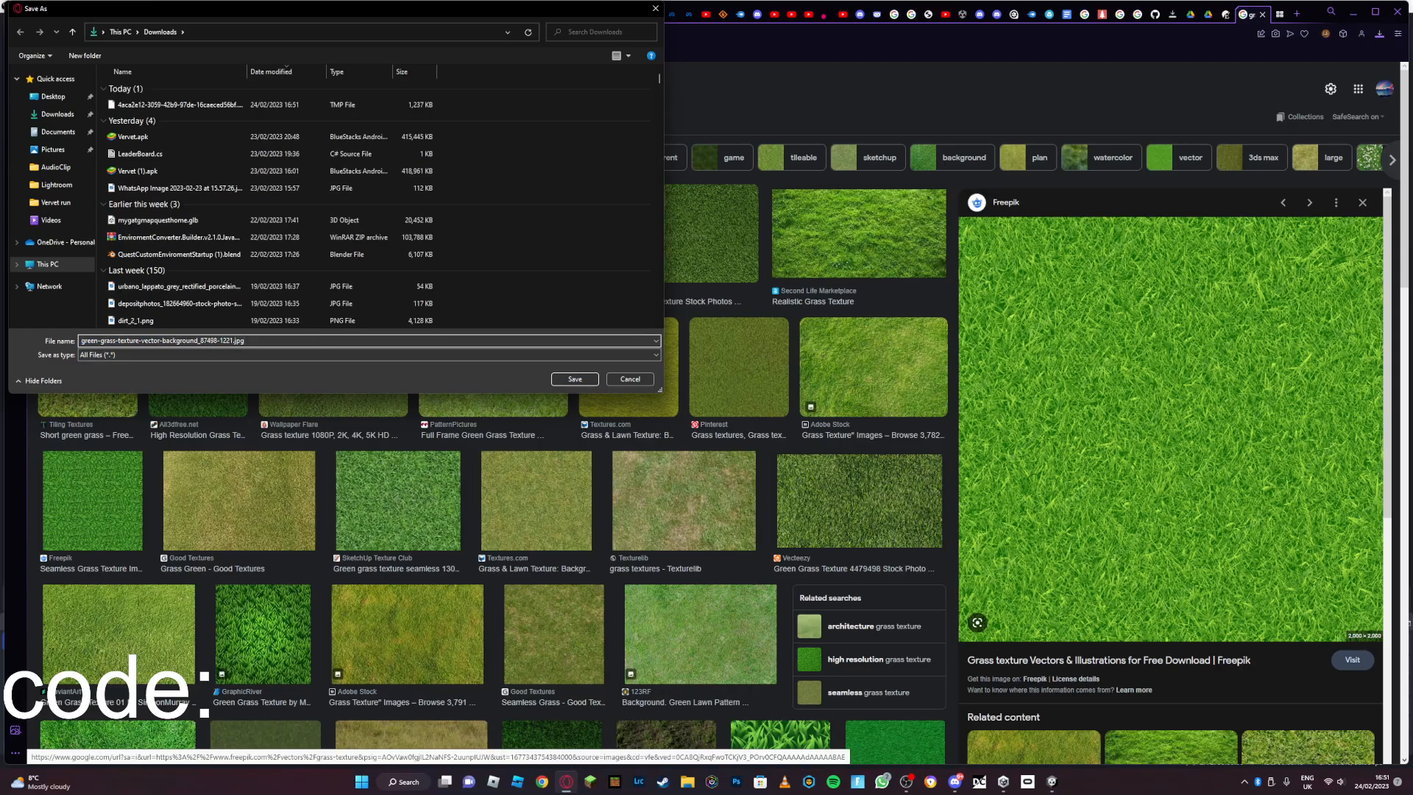
click(574, 378)
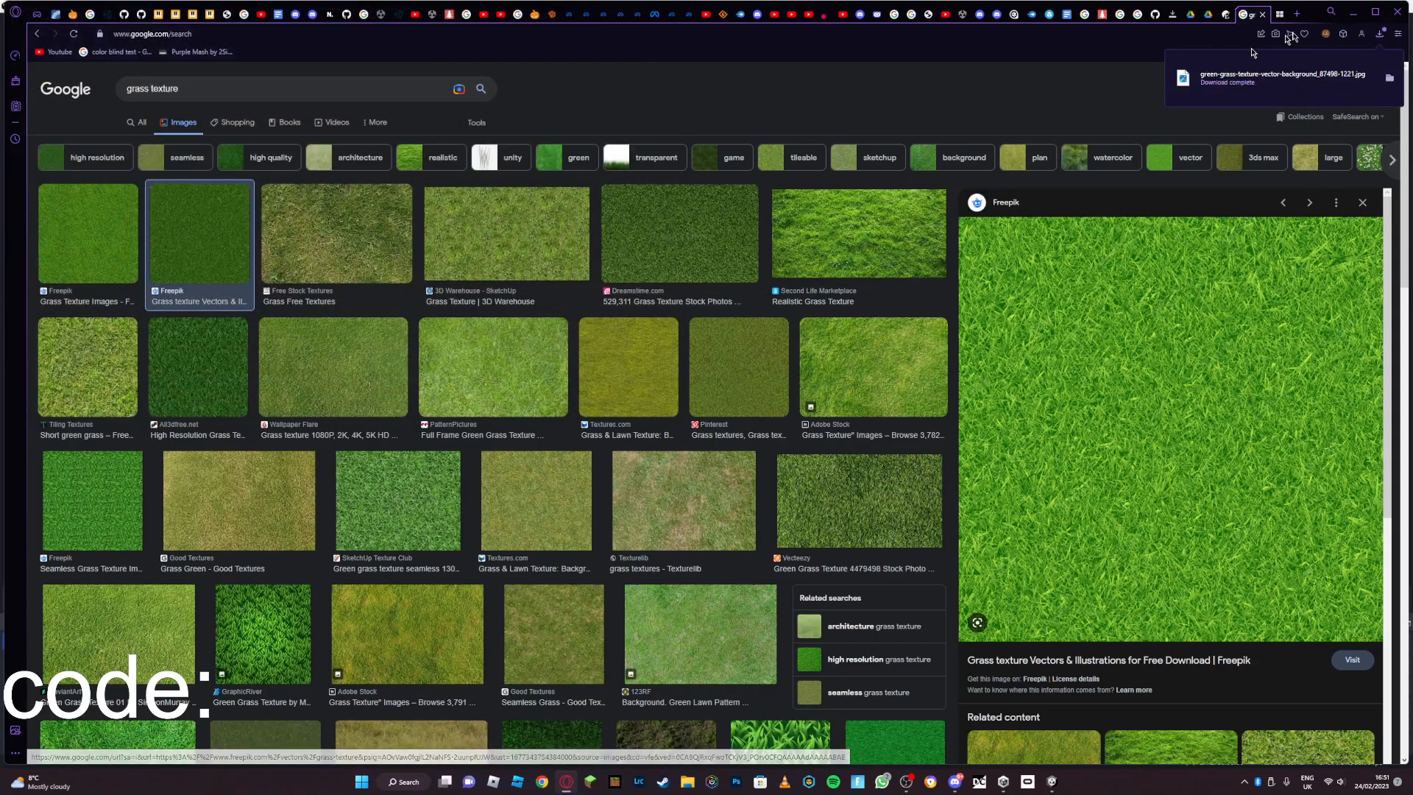
Search 'pixelate' in a new tab and land on PineTools' Pixelate Effect Online page.
click(1263, 13)
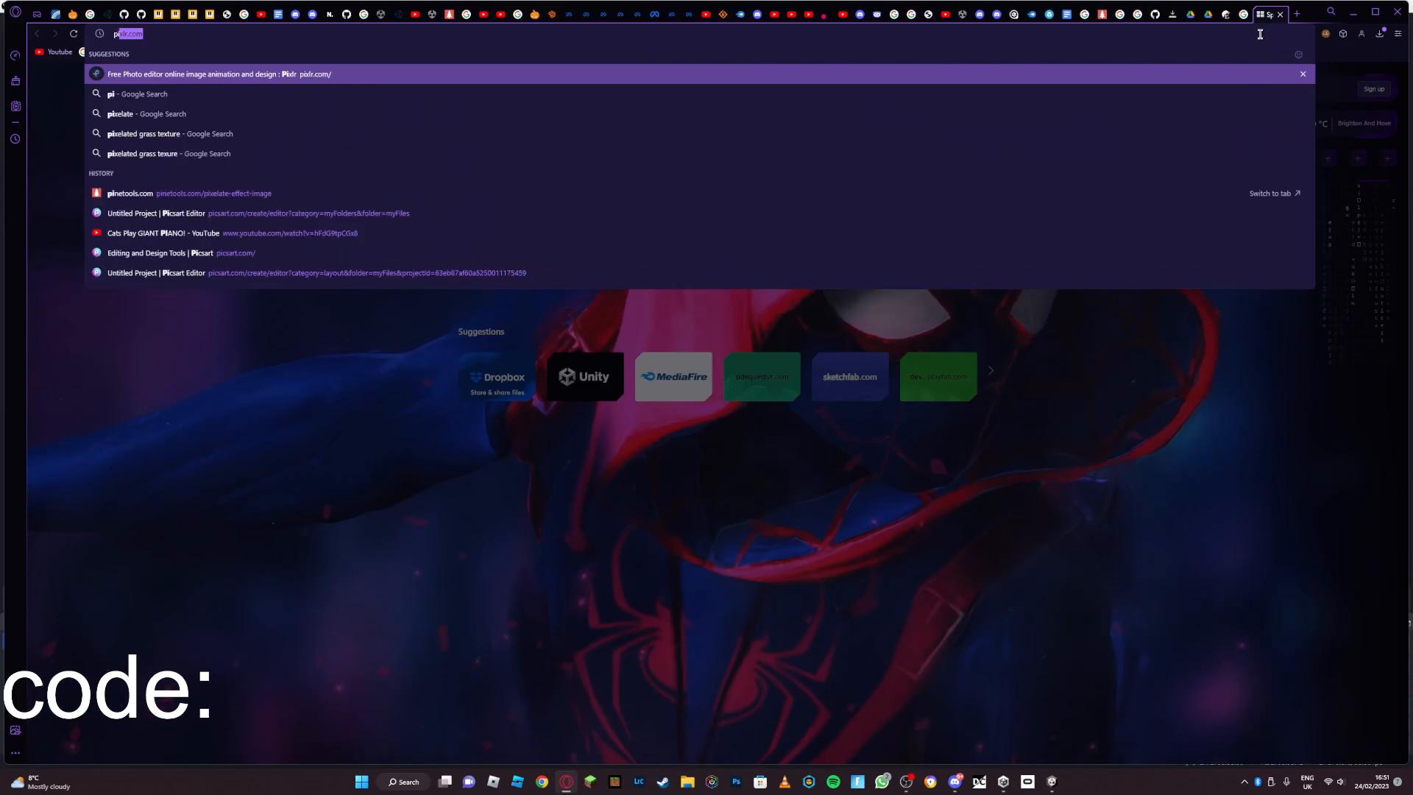
text(pixelate)
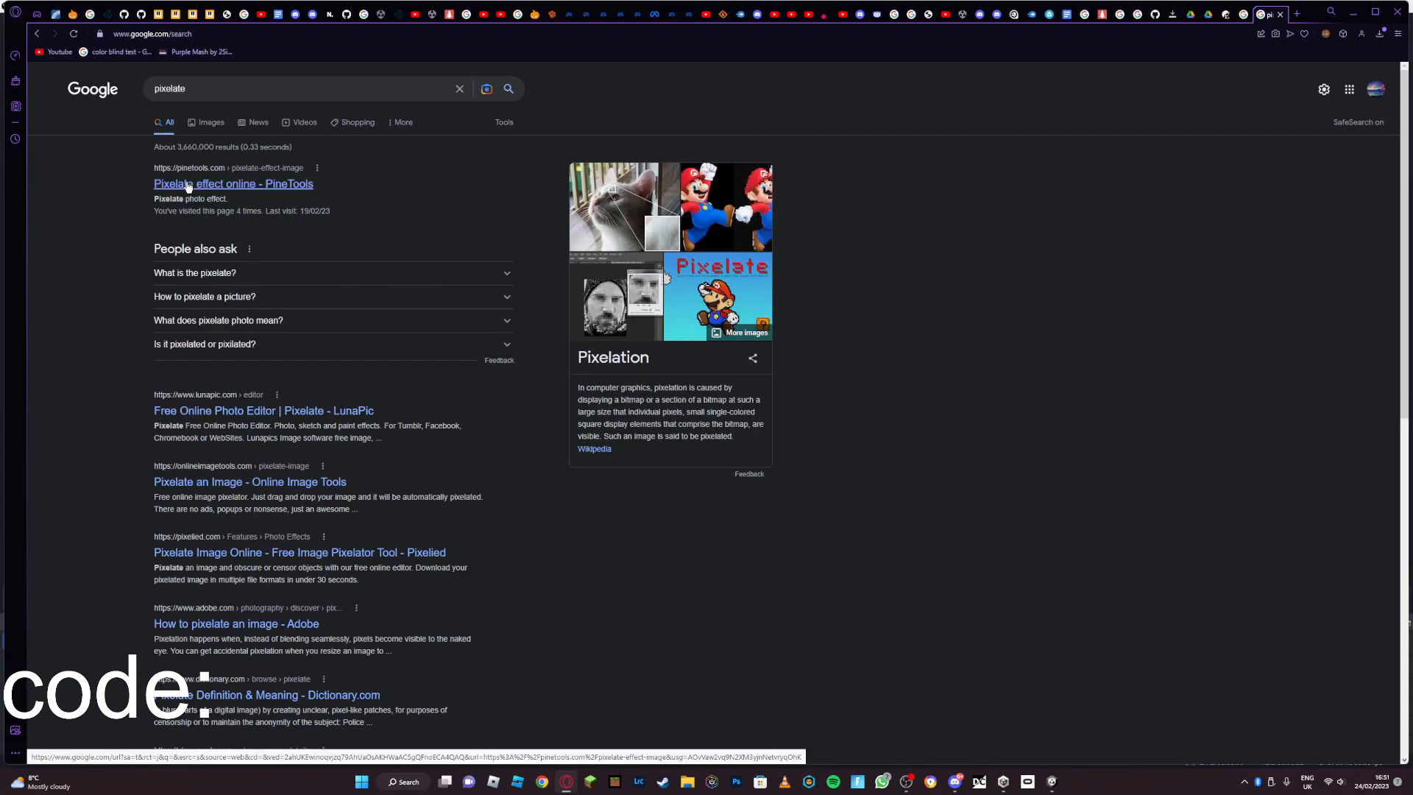
click(234, 182)
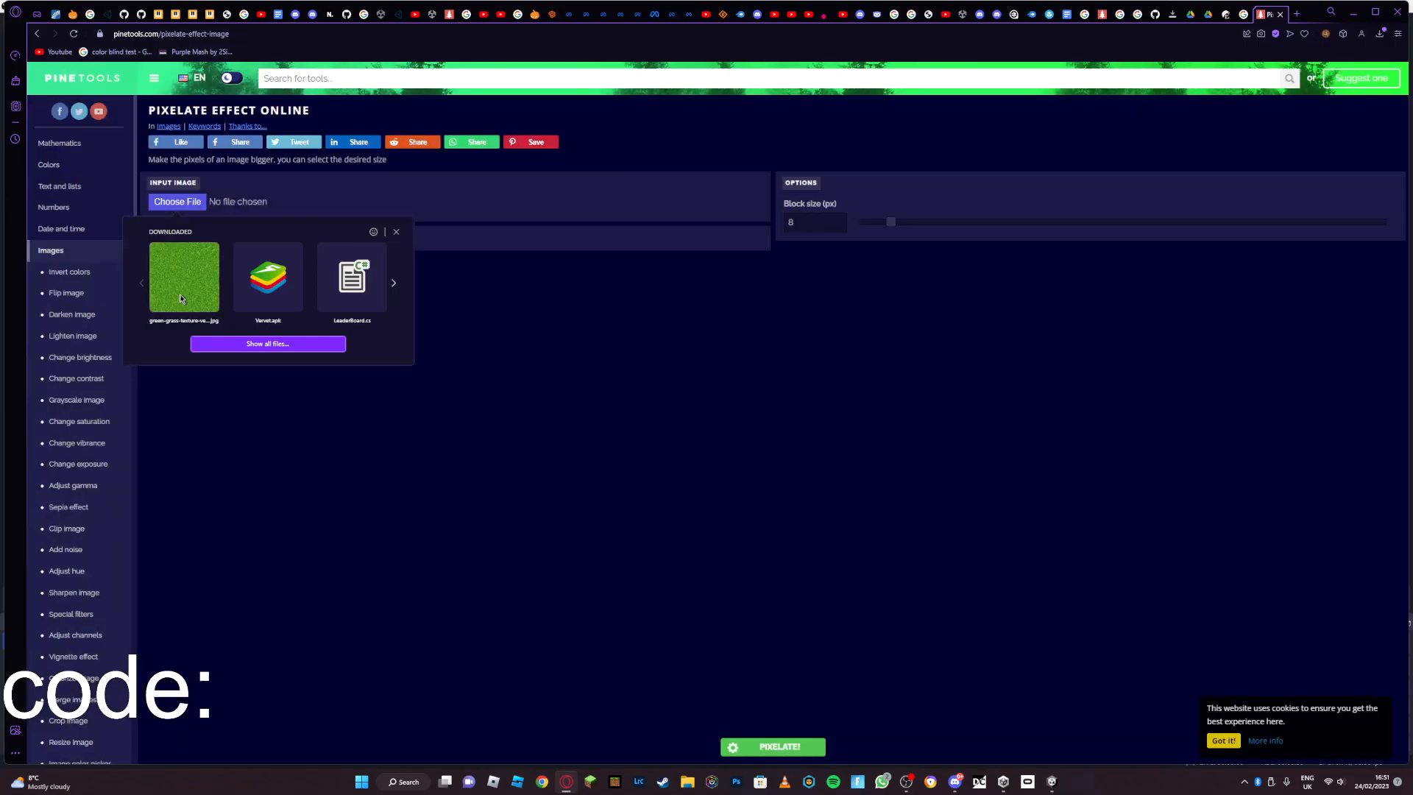
Load the downloaded grass jpg and generate a first pixelated output at block size 8.
click(184, 278)
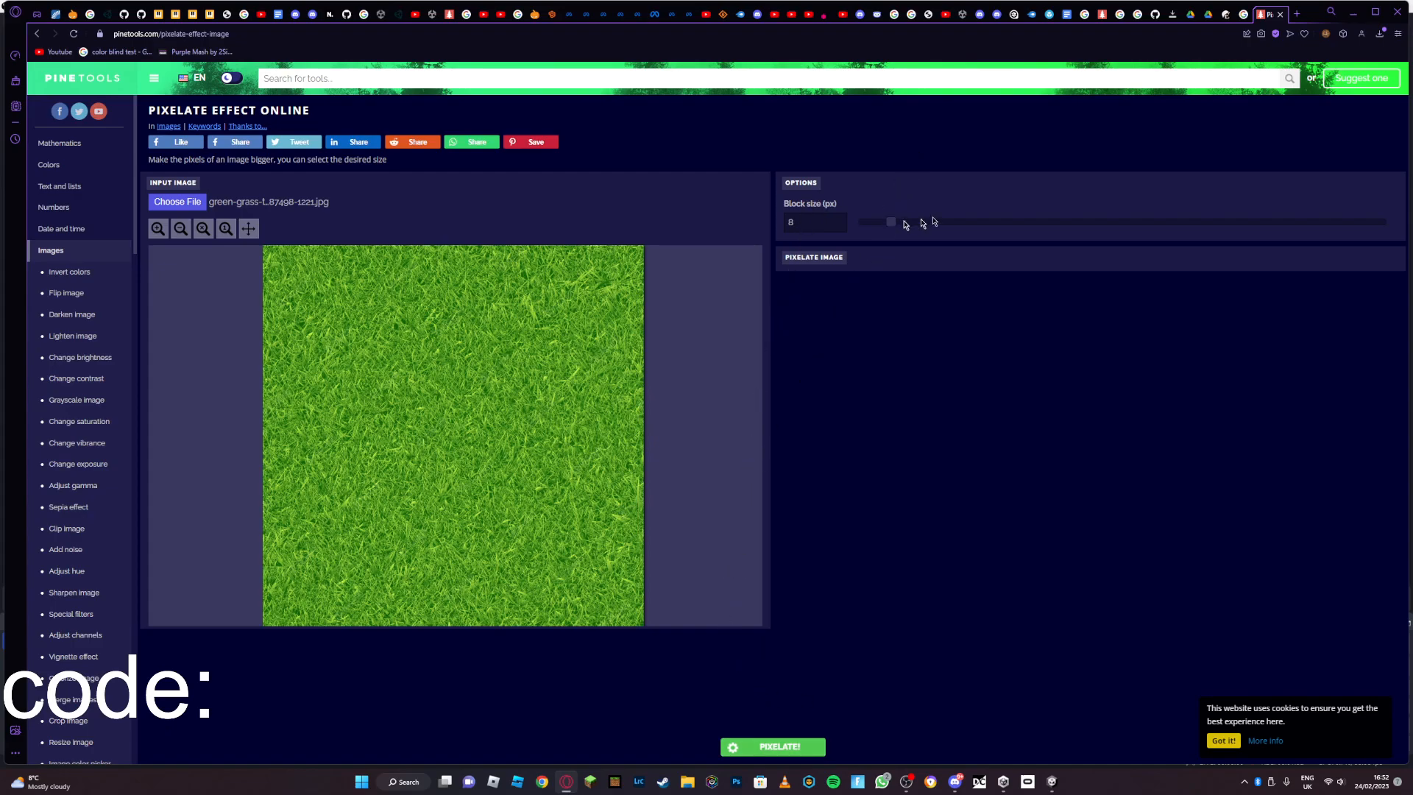
click(771, 746)
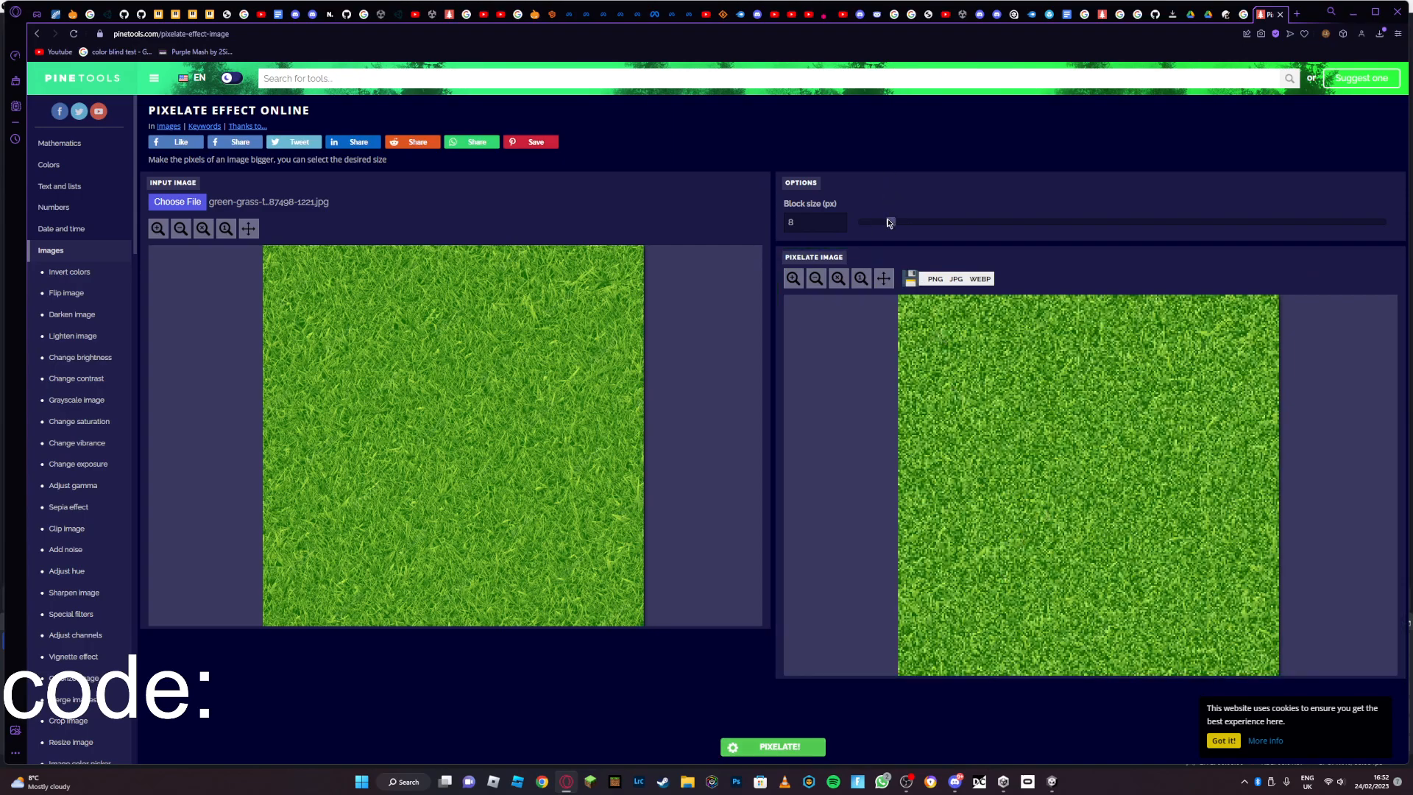
Raise the block size slider to 23 px and regenerate the chunkier pixelated grass.
click(773, 746)
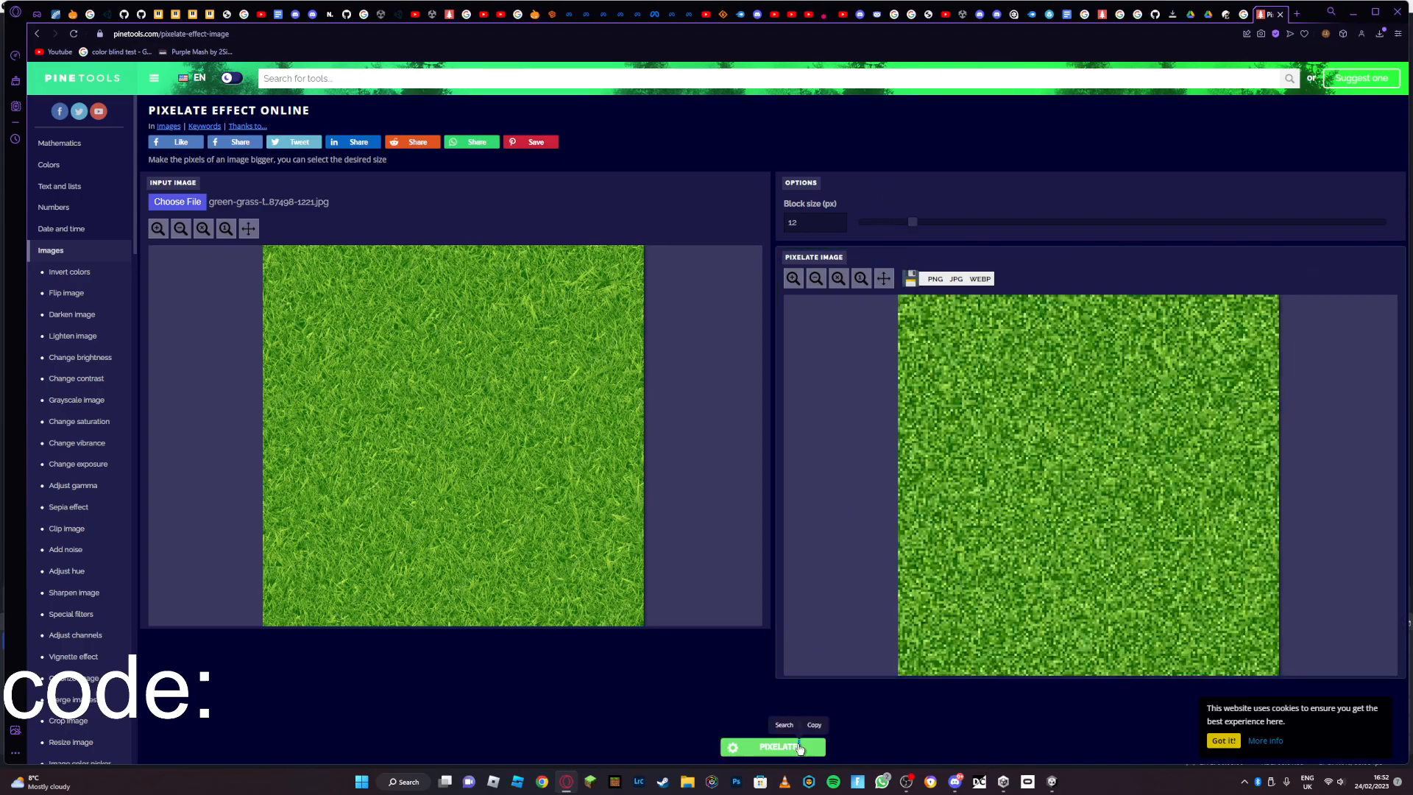
drag(909, 222, 924, 222)
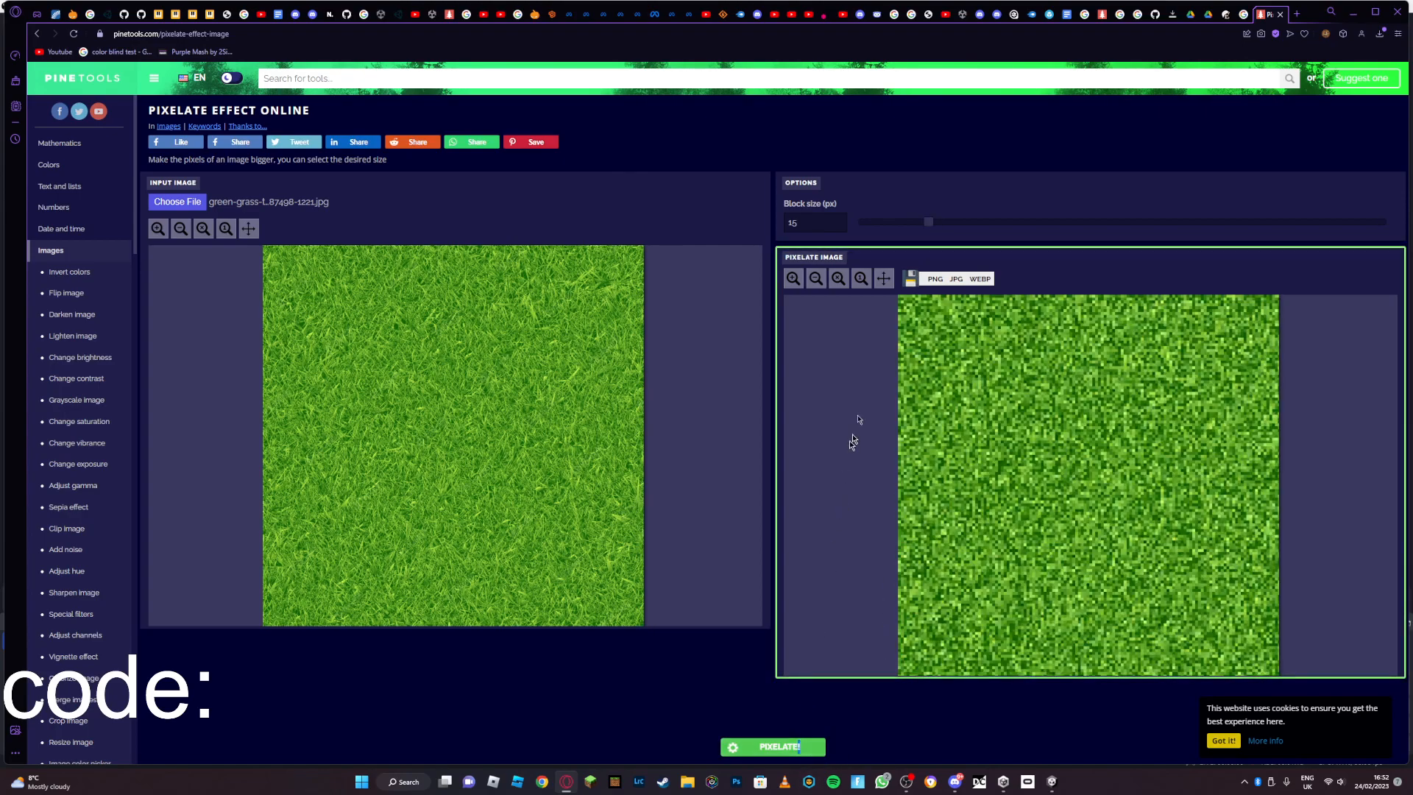
drag(929, 223, 971, 222)
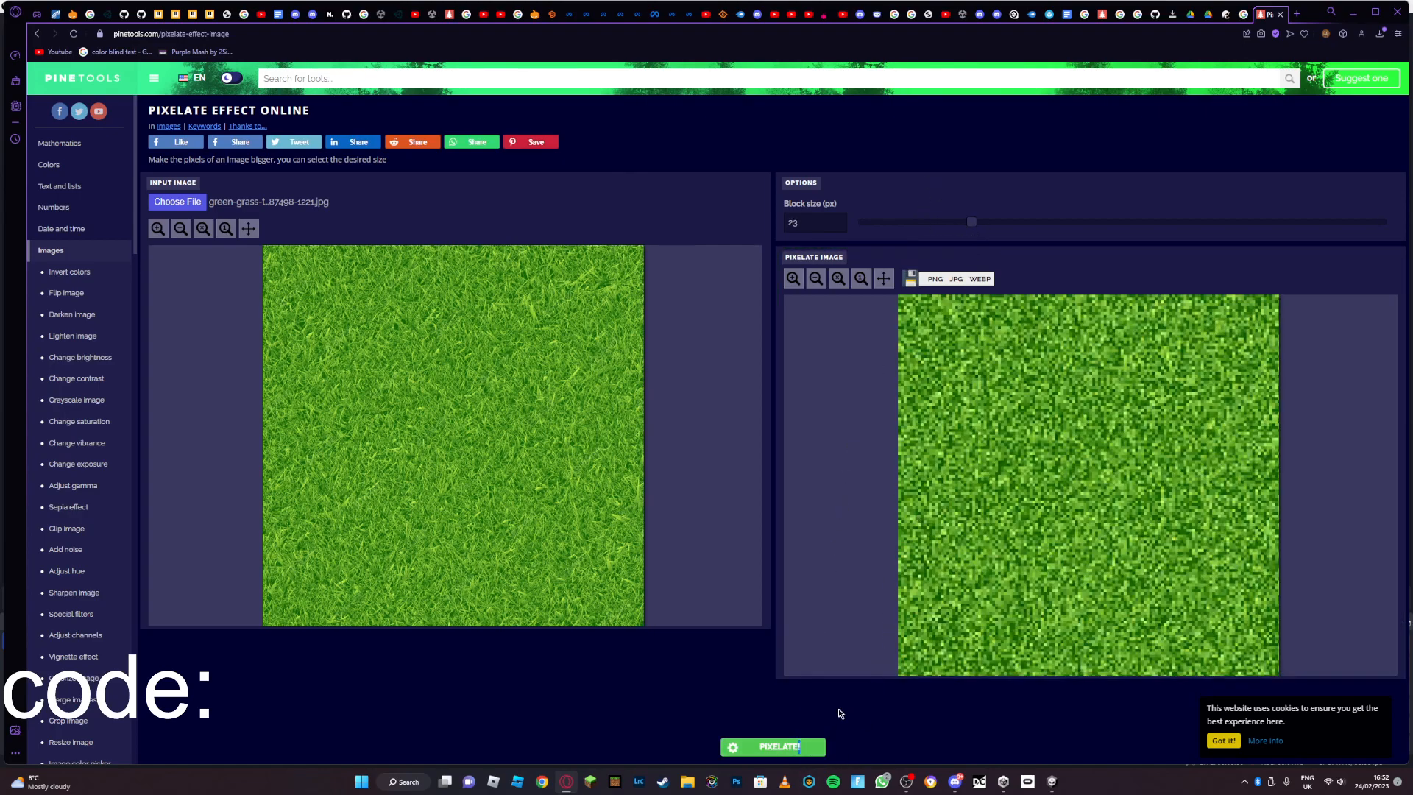
click(771, 746)
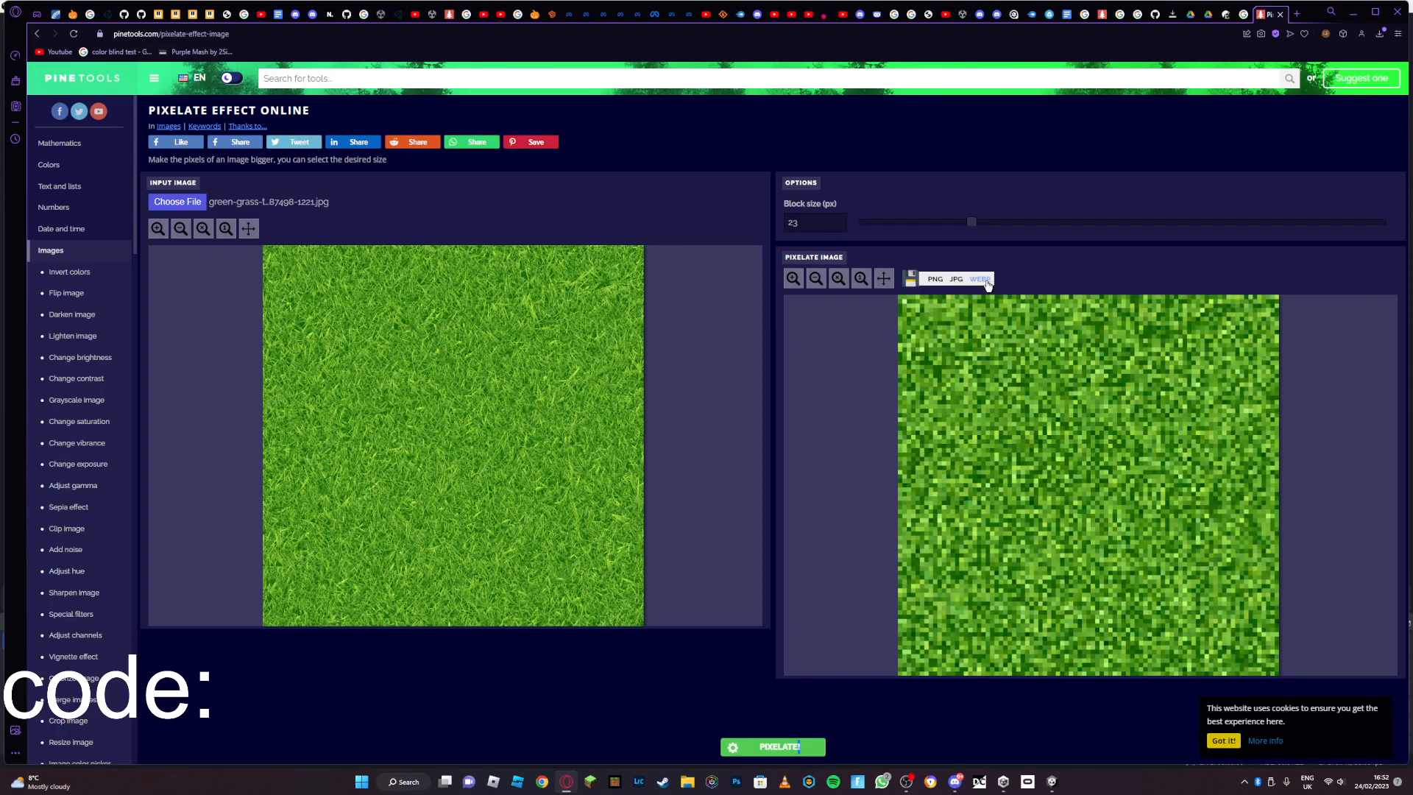
mouse_move(958, 290)
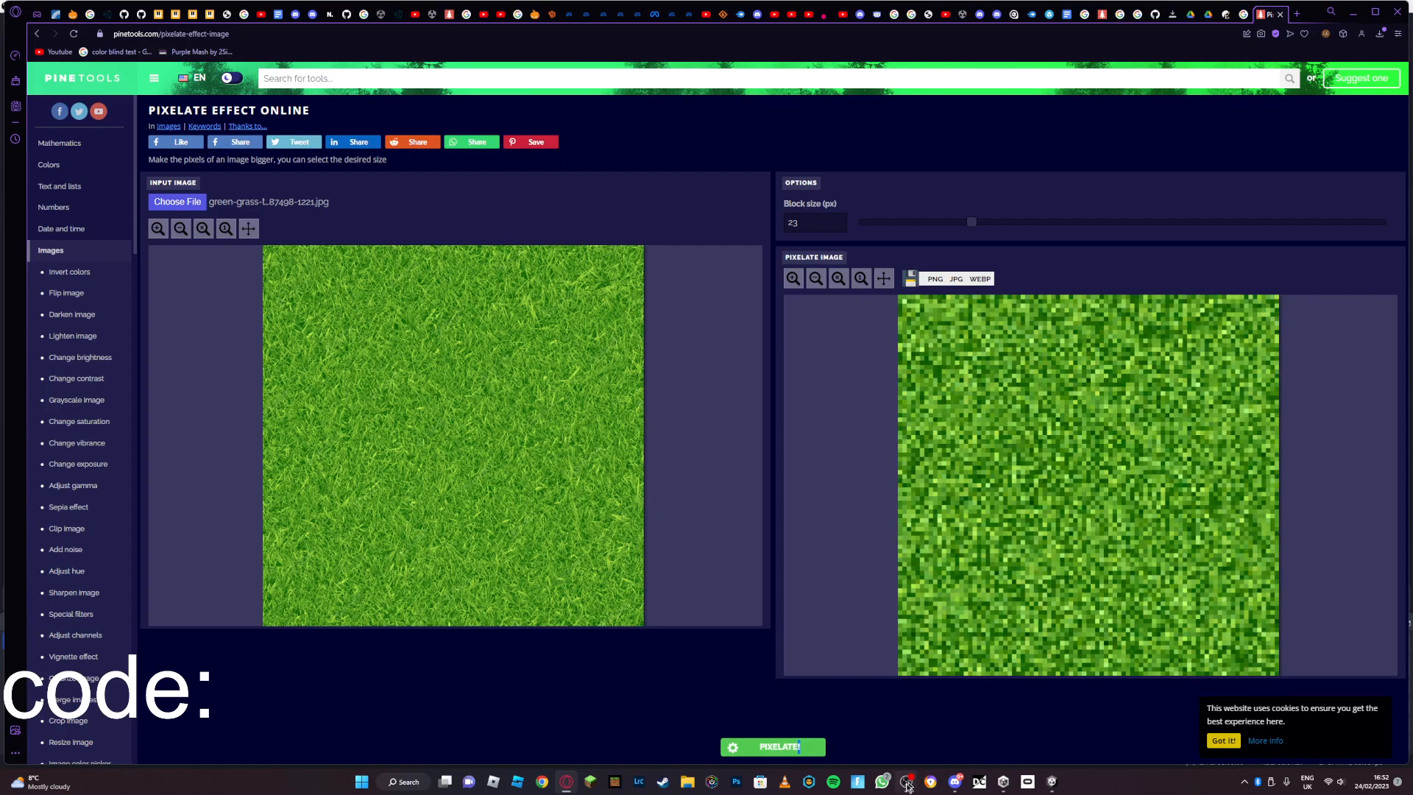
mouse_move(908, 781)
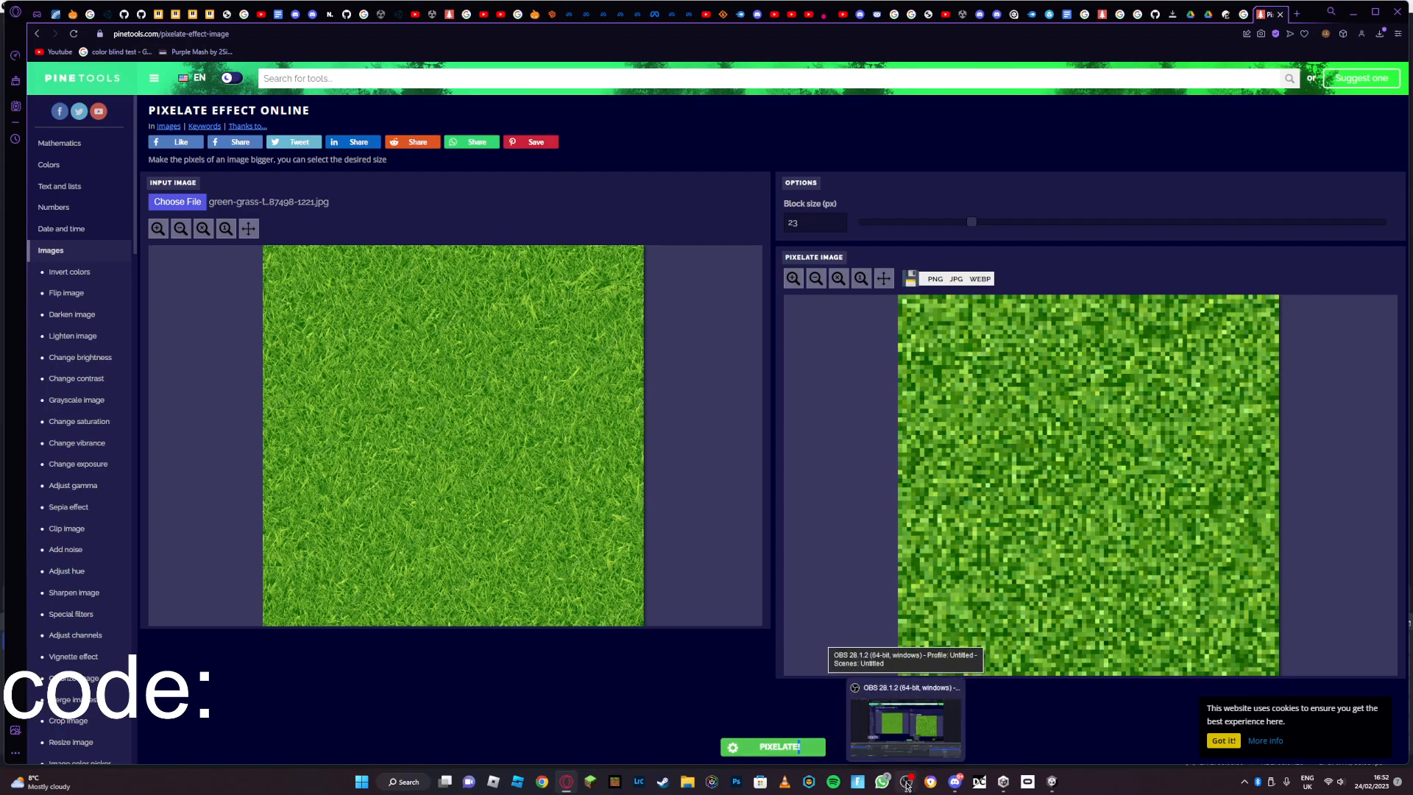